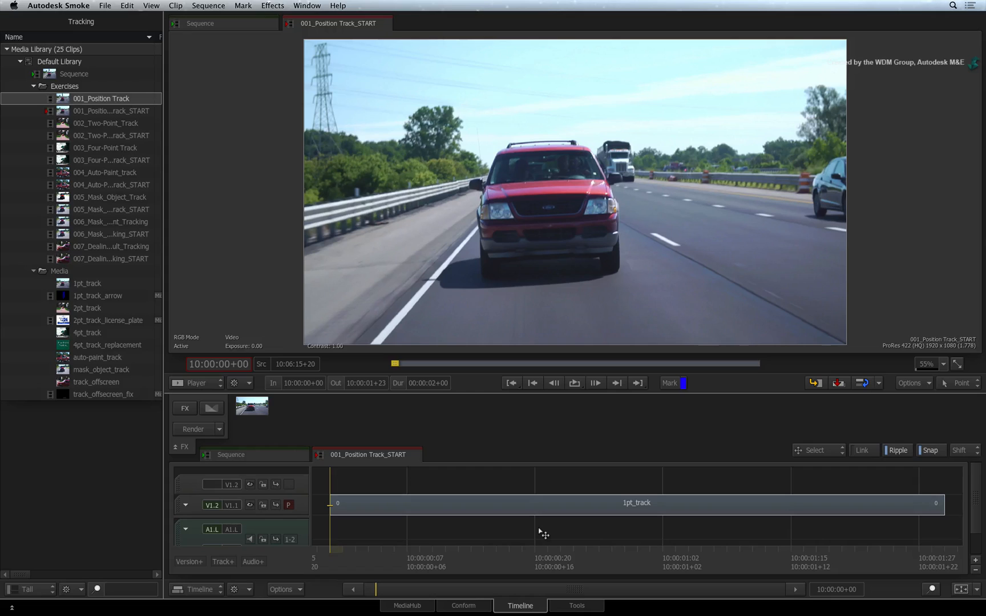
mouse_move(451, 536)
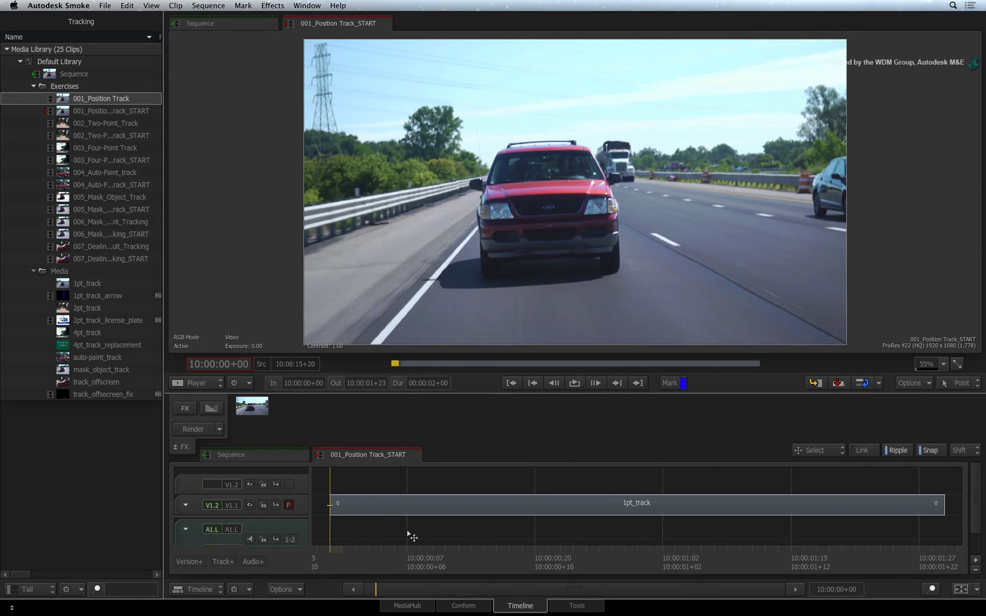
mouse_move(359, 546)
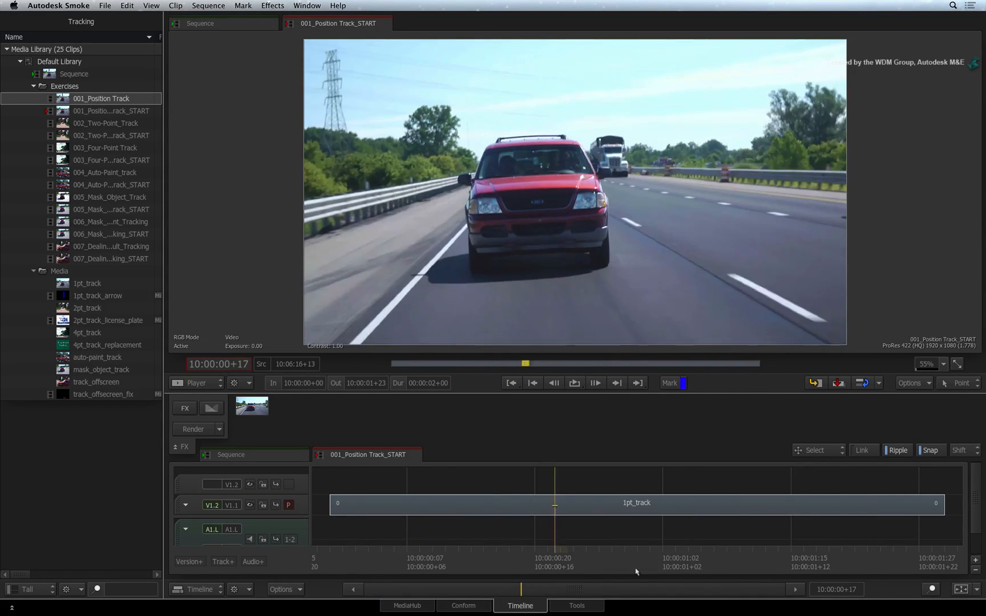
Step: Create a ConnectFX setup for 1pt_track and insert Action node action6 before the output
left_click(532, 383)
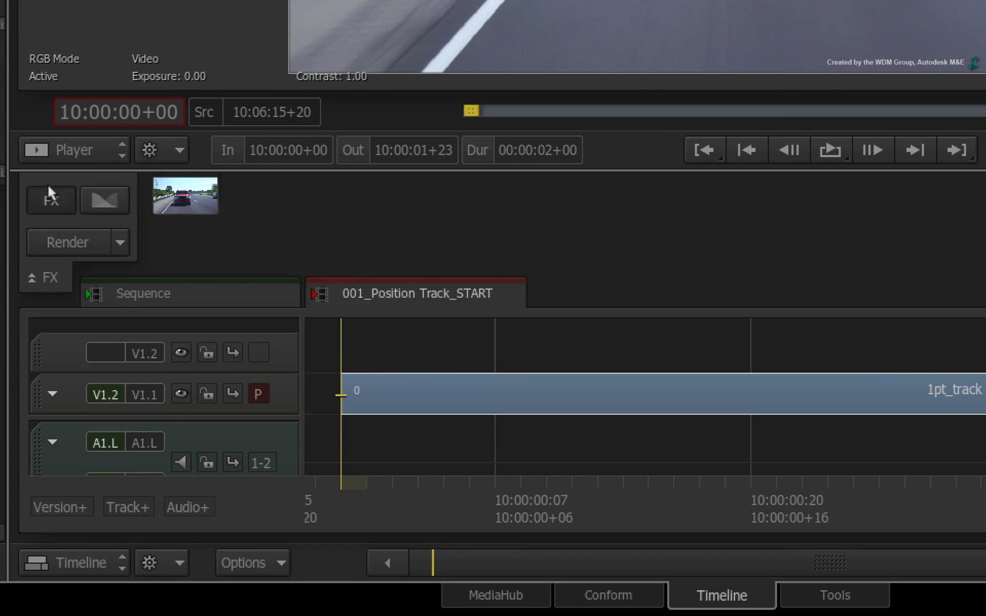
left_click(50, 200)
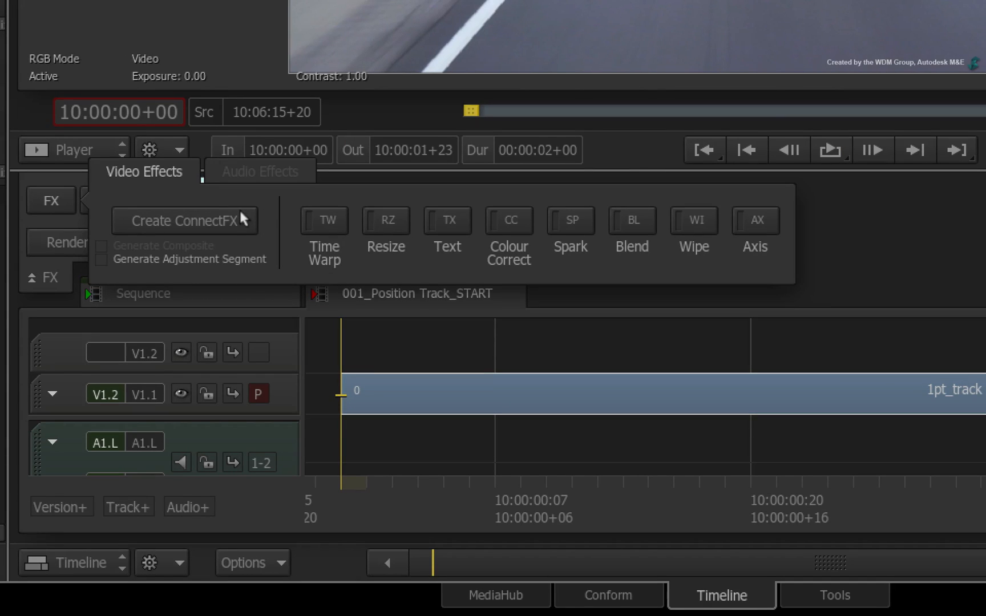
left_click(184, 220)
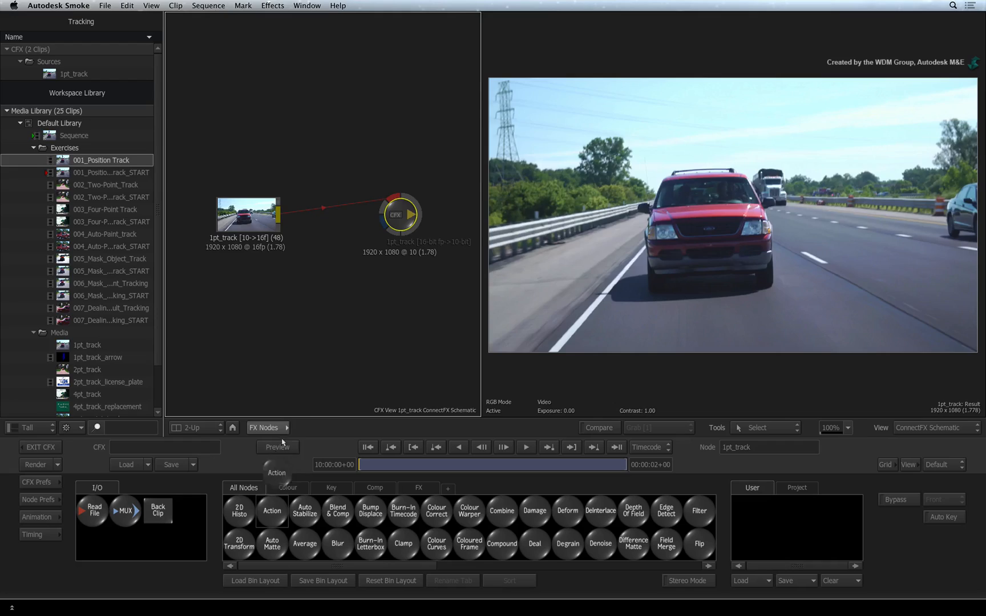
left_click(272, 510)
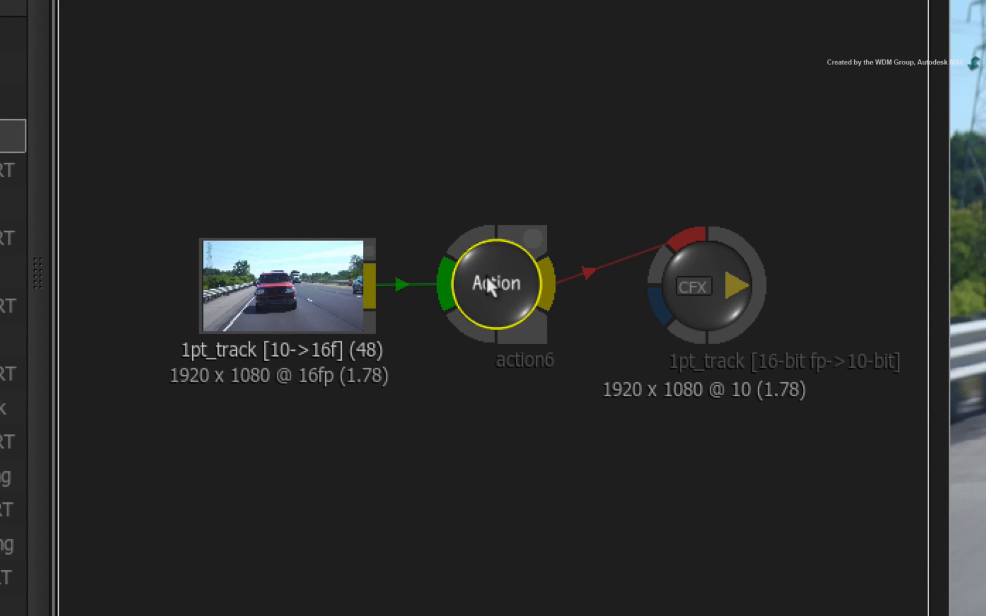
mouse_move(406, 331)
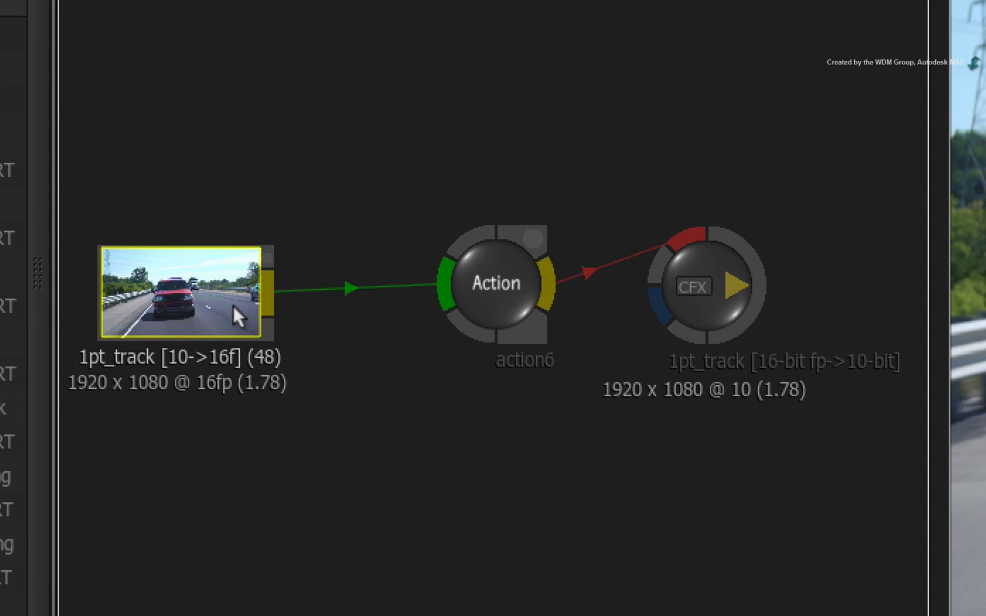
mouse_move(288, 303)
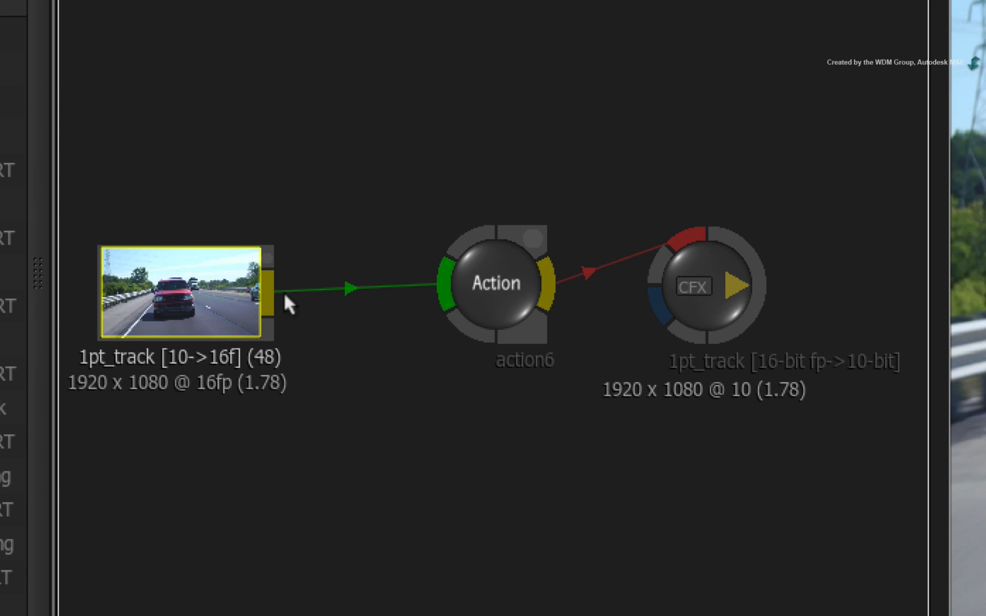
mouse_move(484, 292)
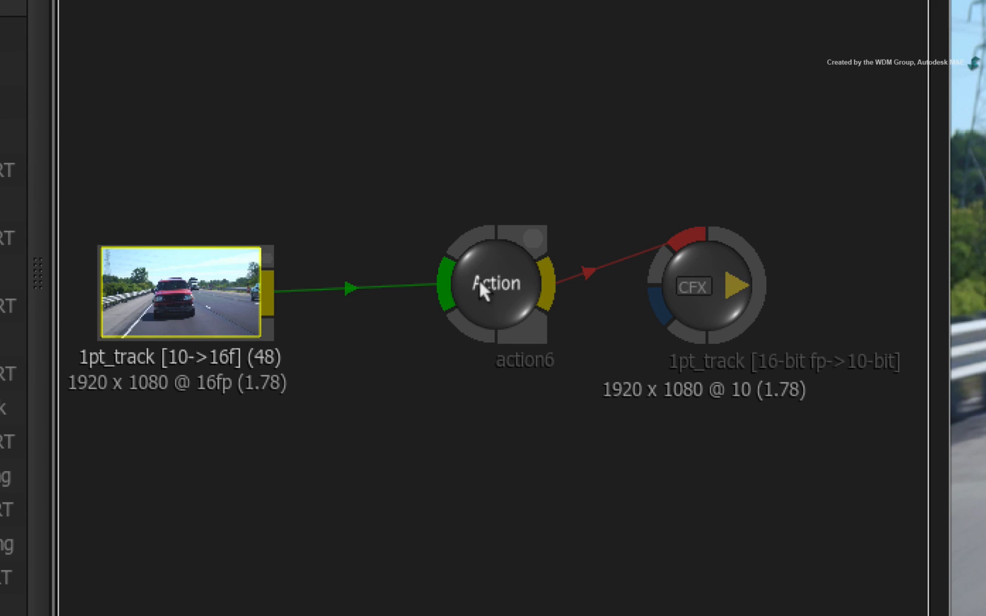
left_click(497, 283)
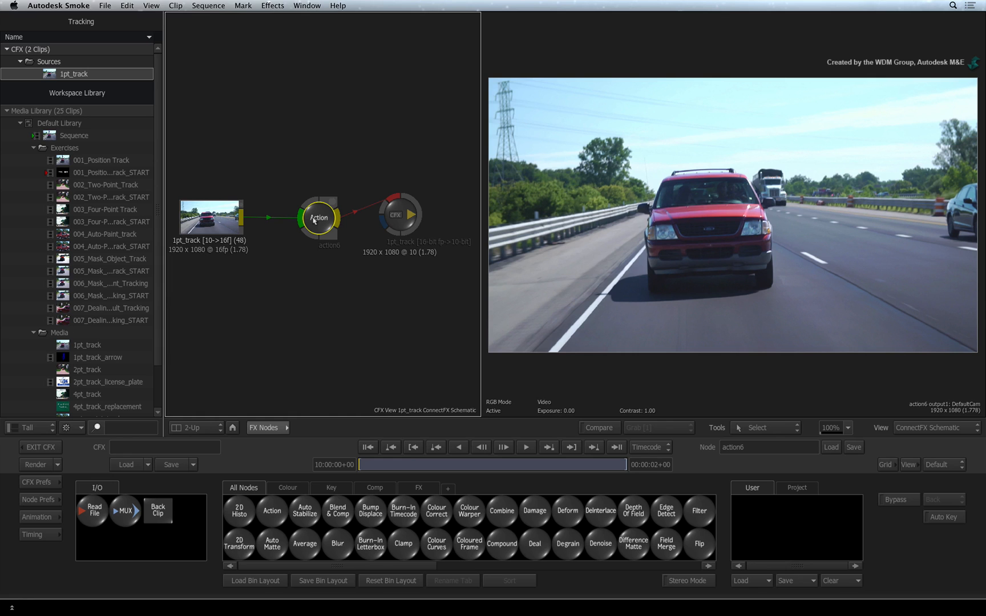
Step: Enter the action6 node's Action schematic, showing its default camera
double_click(319, 218)
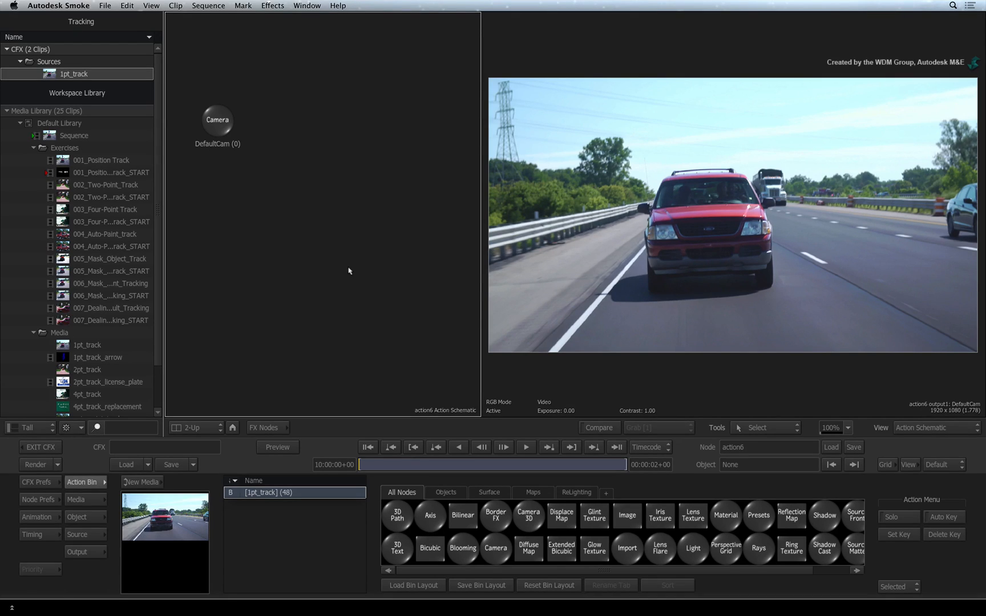
mouse_move(370, 297)
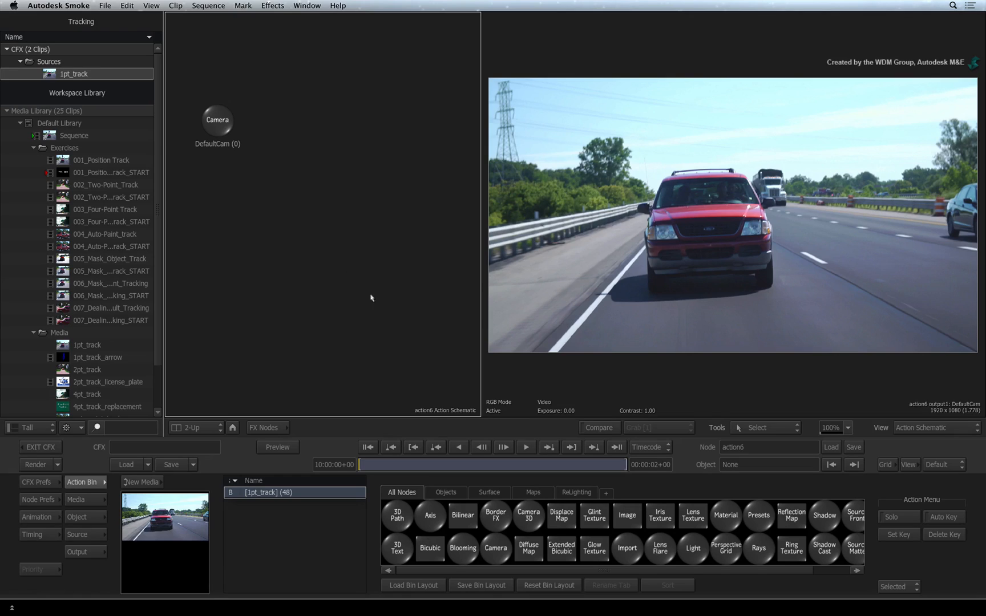
mouse_move(565, 456)
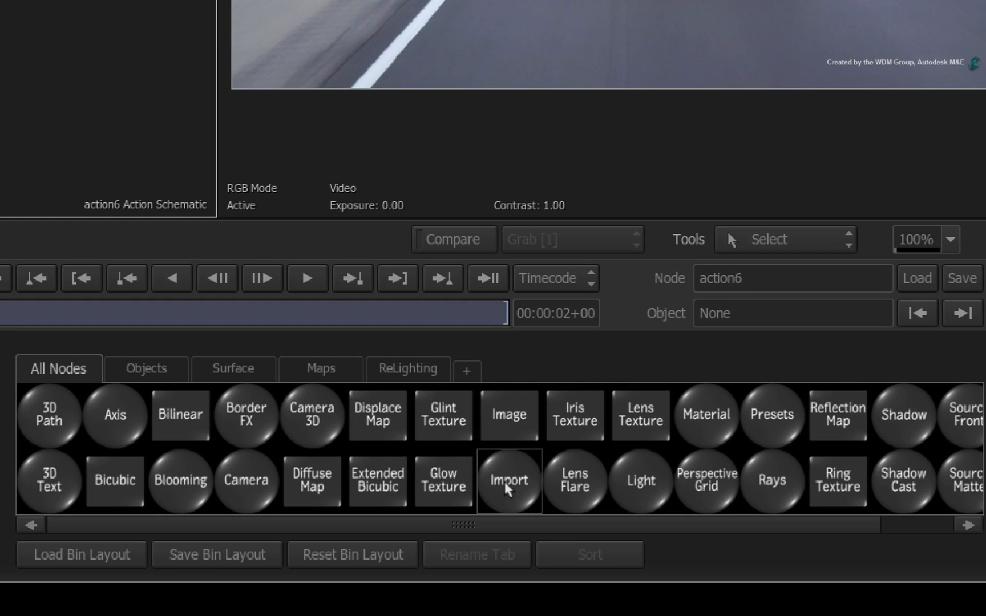
Step: Import 1pt_track_arrow.fbx in FBX format to place the blue arrow over the car
left_click(507, 481)
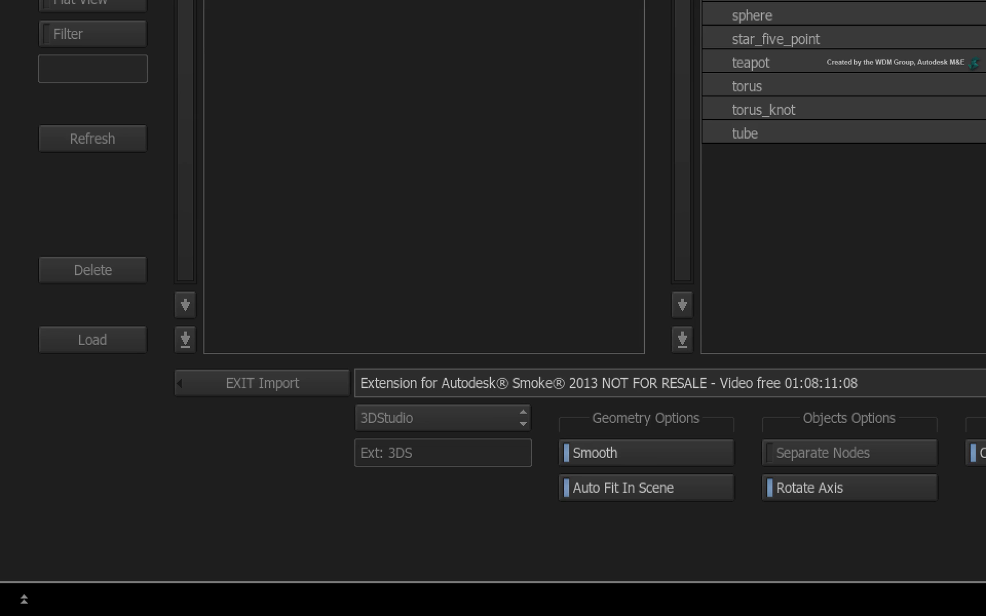
left_click(442, 417)
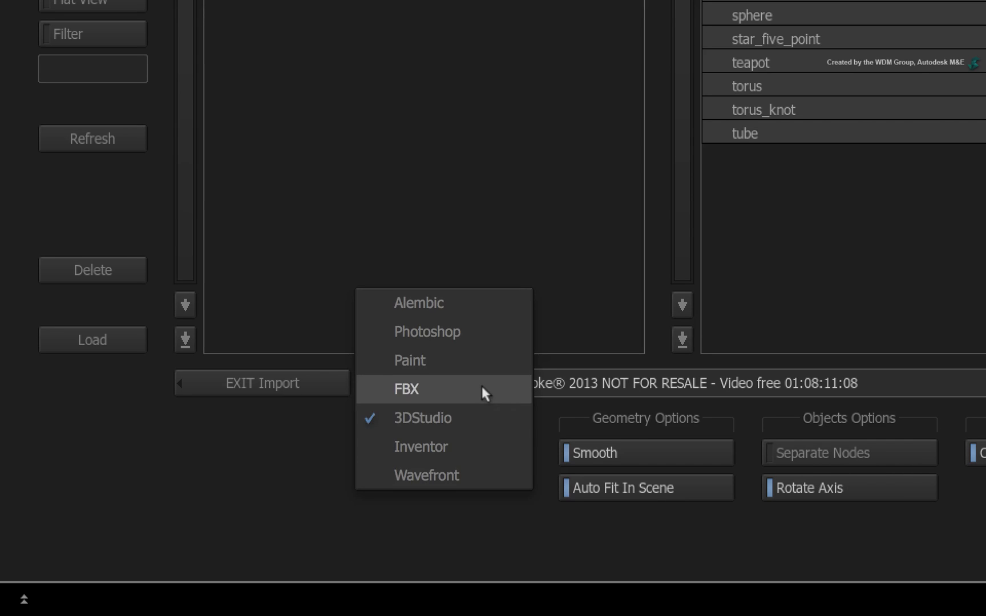
left_click(407, 389)
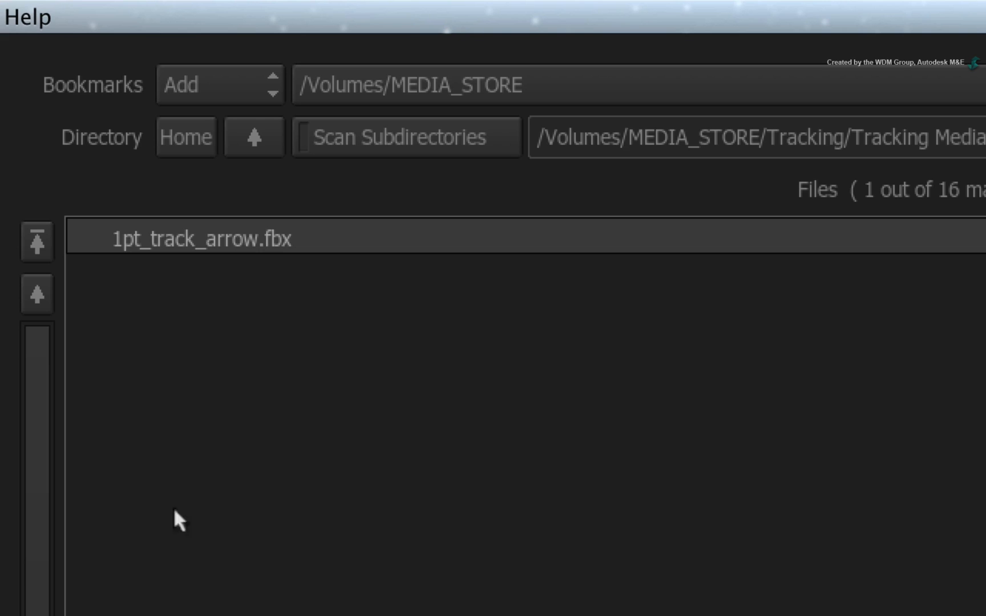
mouse_move(362, 232)
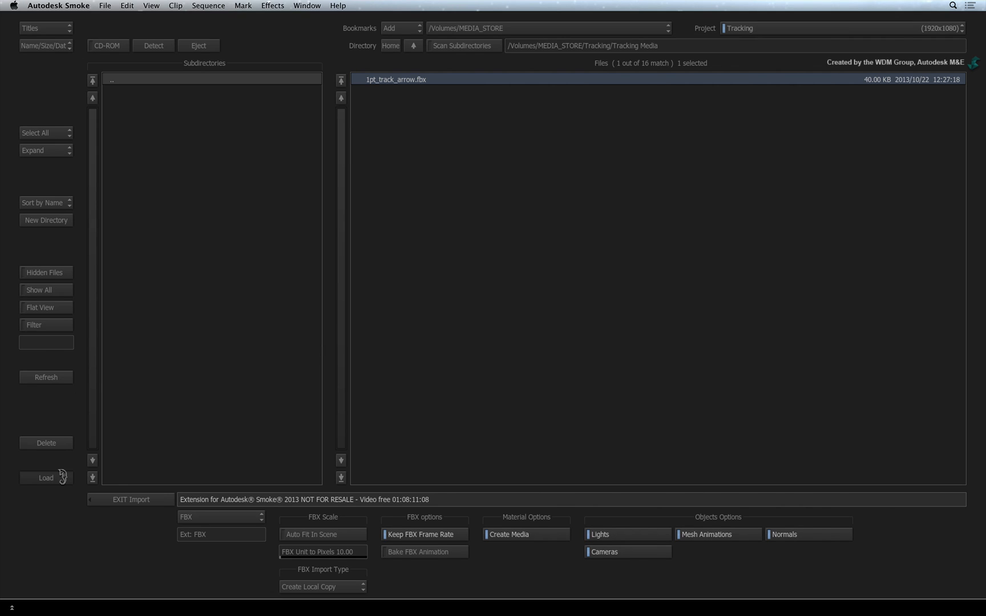
left_click(45, 478)
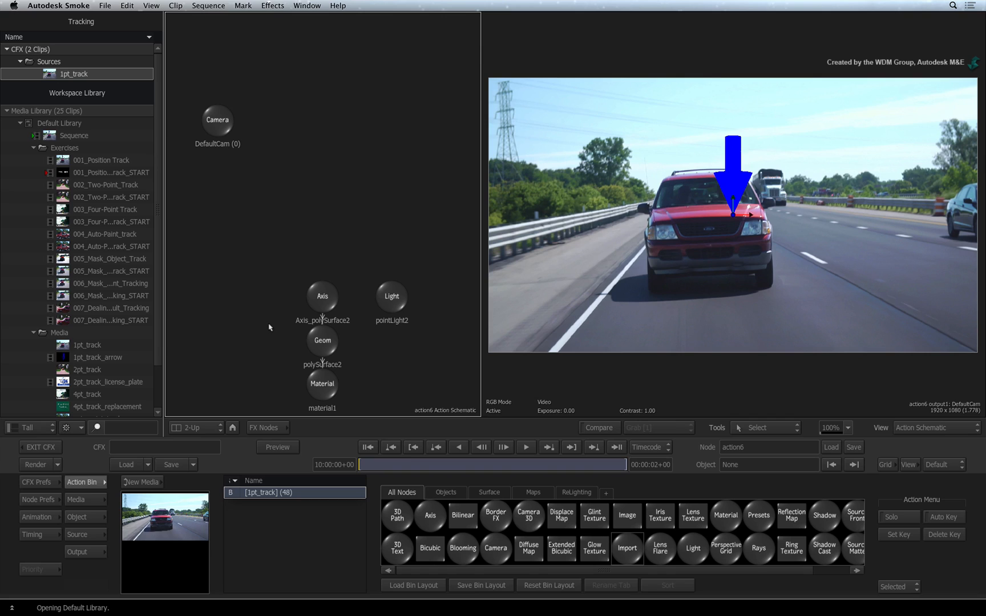
mouse_move(351, 311)
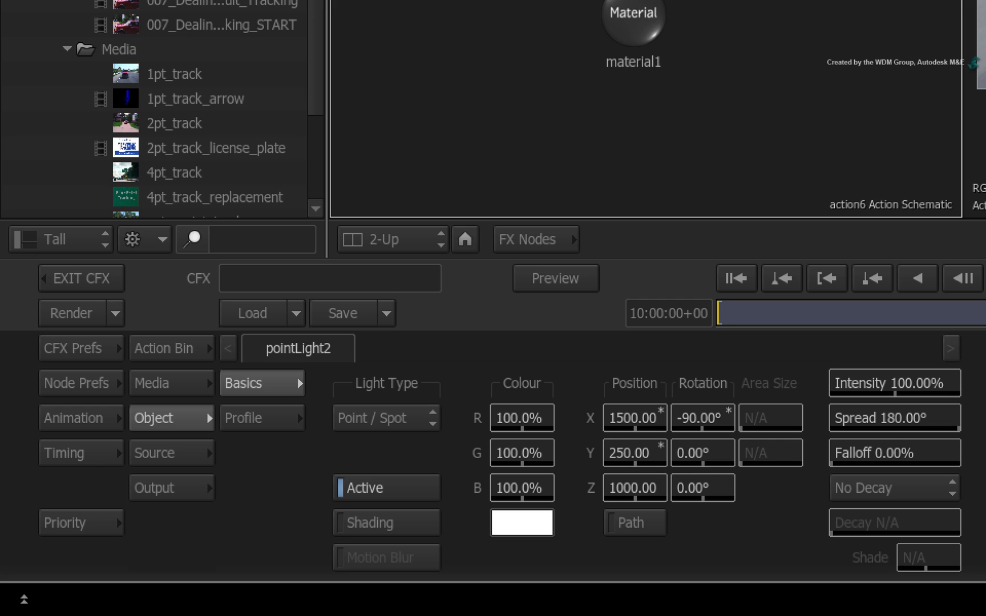
left_click(370, 523)
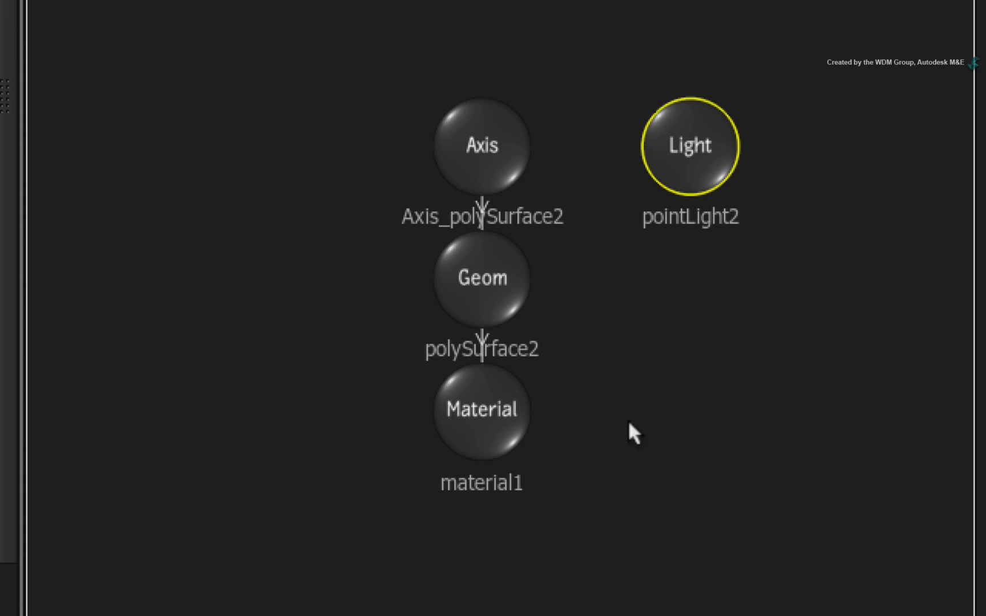
left_click(483, 146)
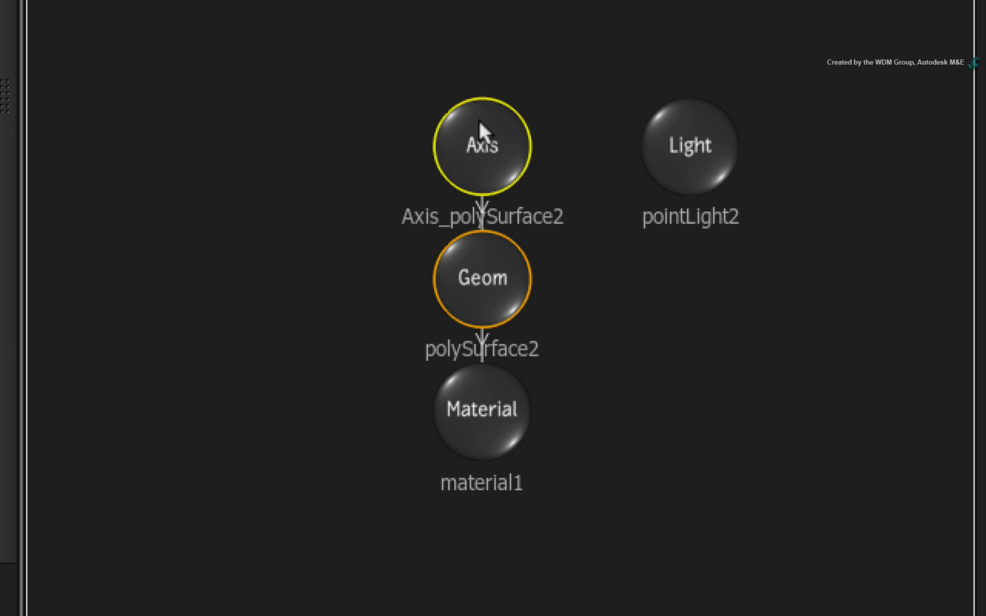
left_click(482, 279)
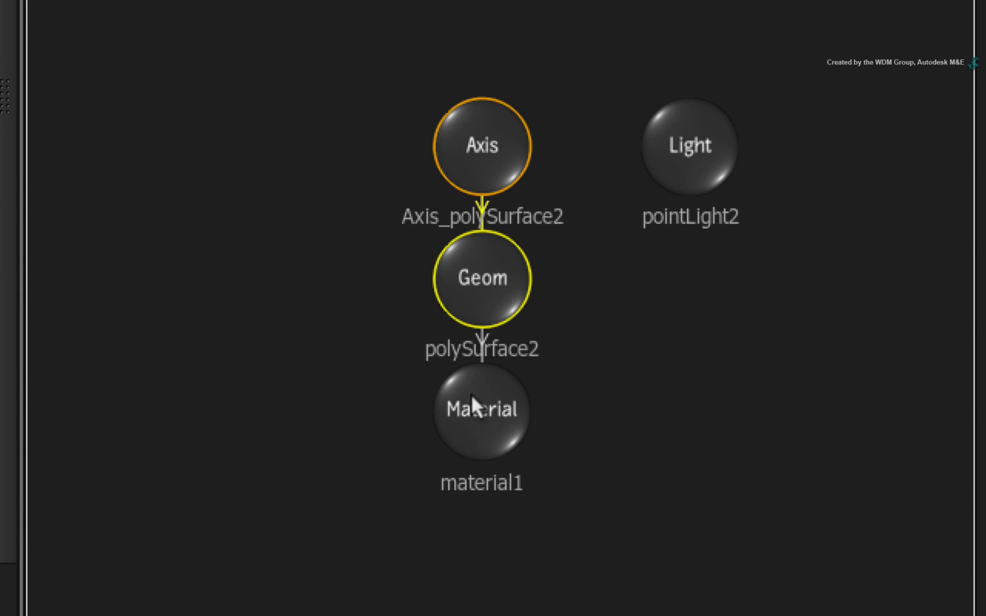
left_click(482, 412)
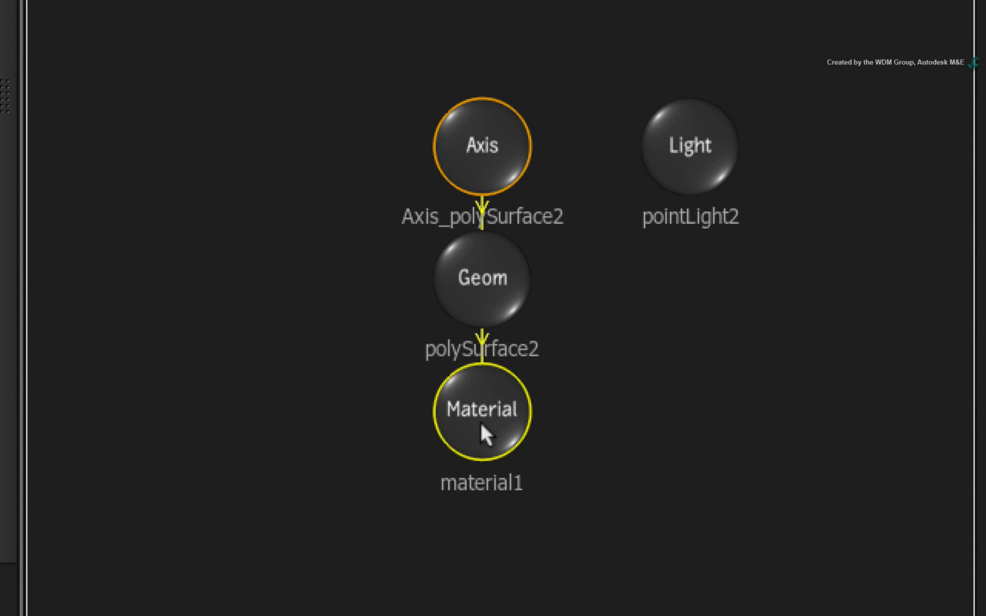
mouse_move(497, 308)
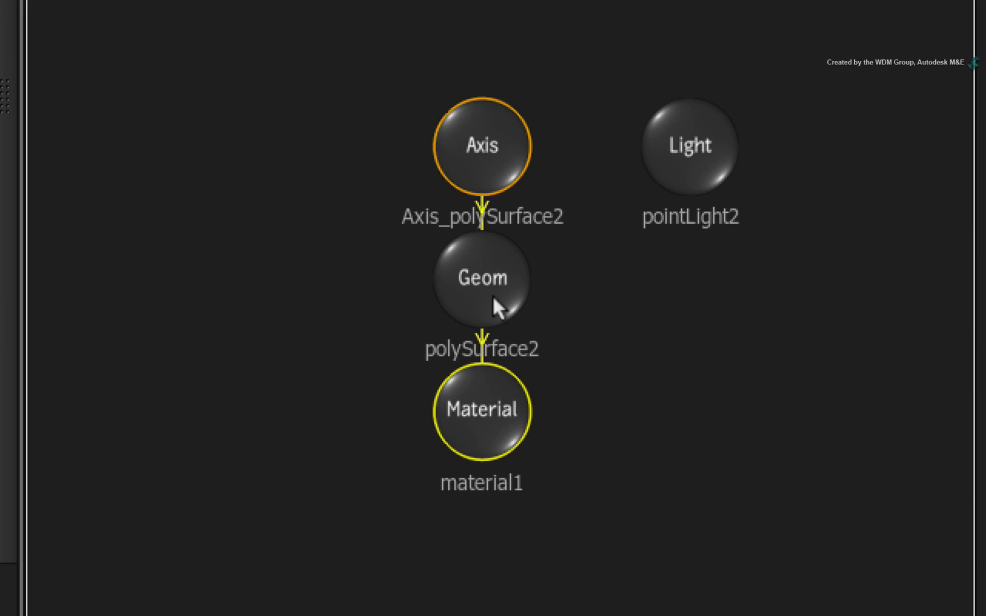
left_click(482, 277)
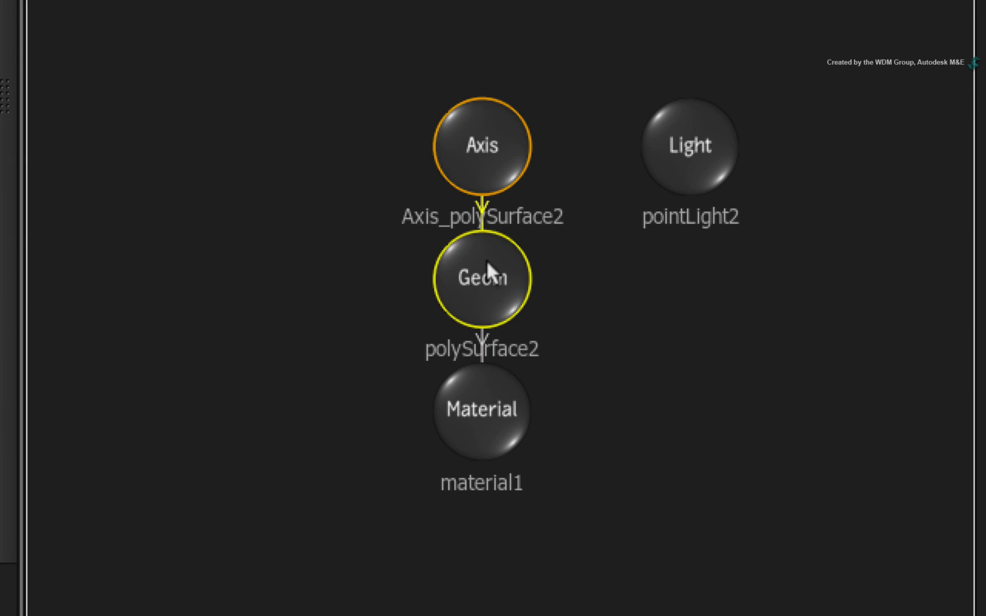
mouse_move(480, 168)
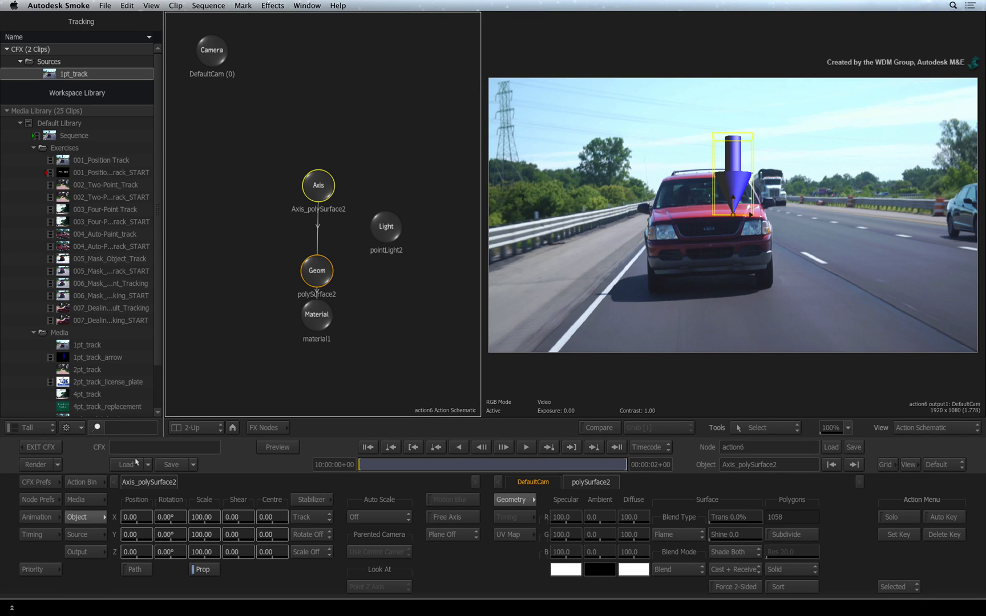
Step: Open the Action Bin node library to add the TRACK axis
left_click(82, 482)
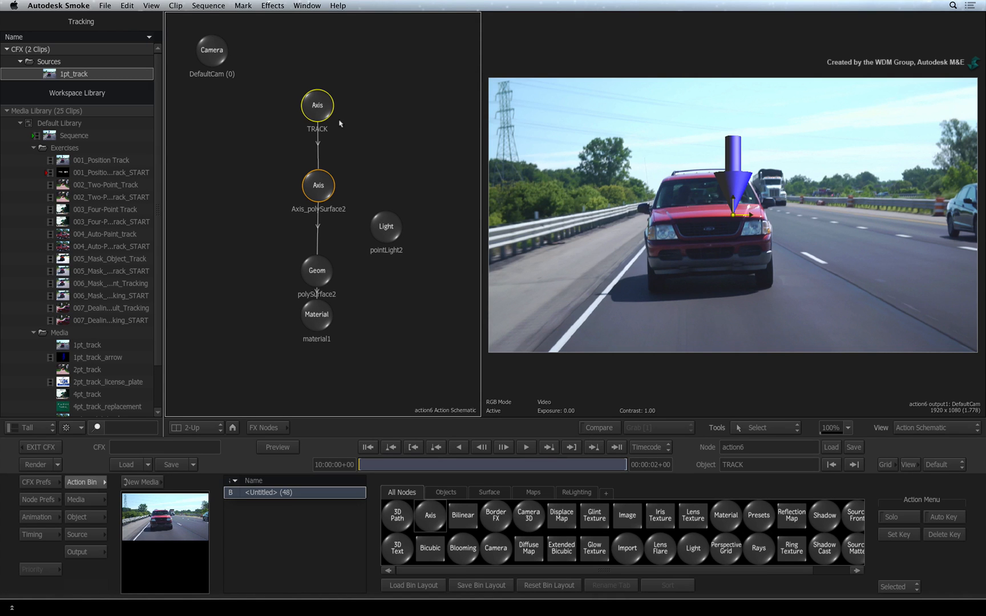
mouse_move(329, 114)
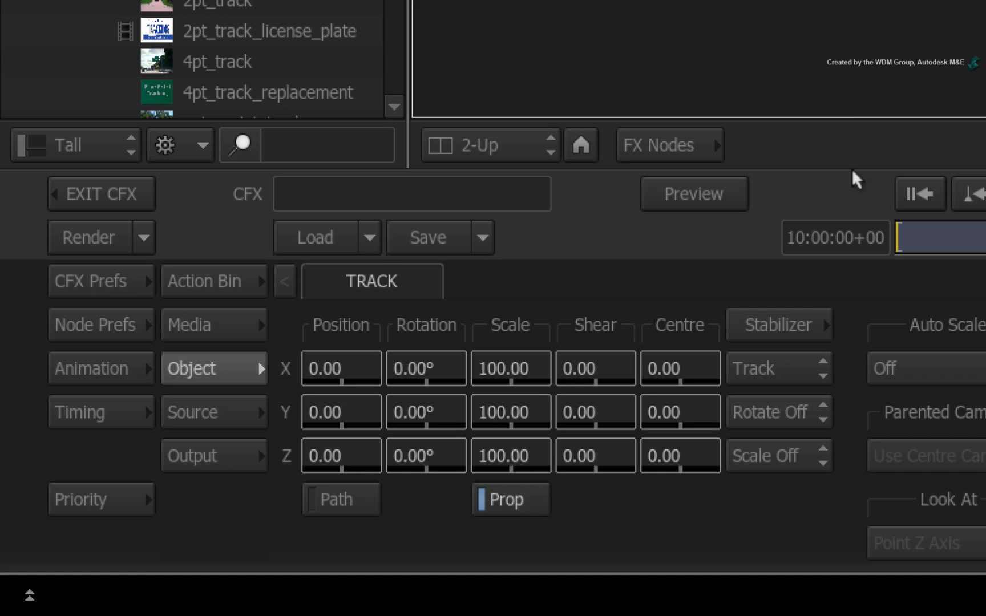
mouse_move(841, 332)
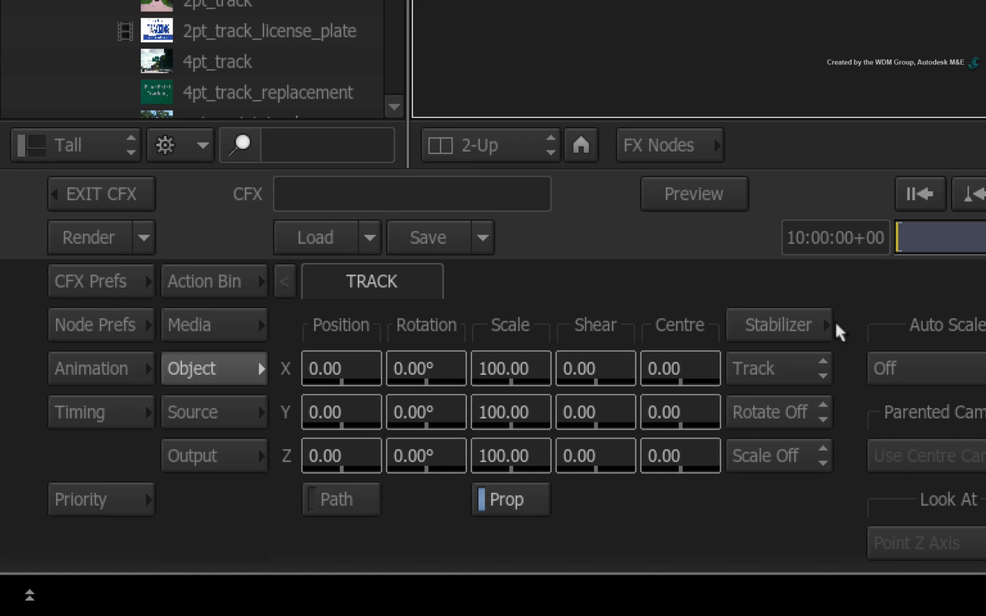
mouse_move(839, 405)
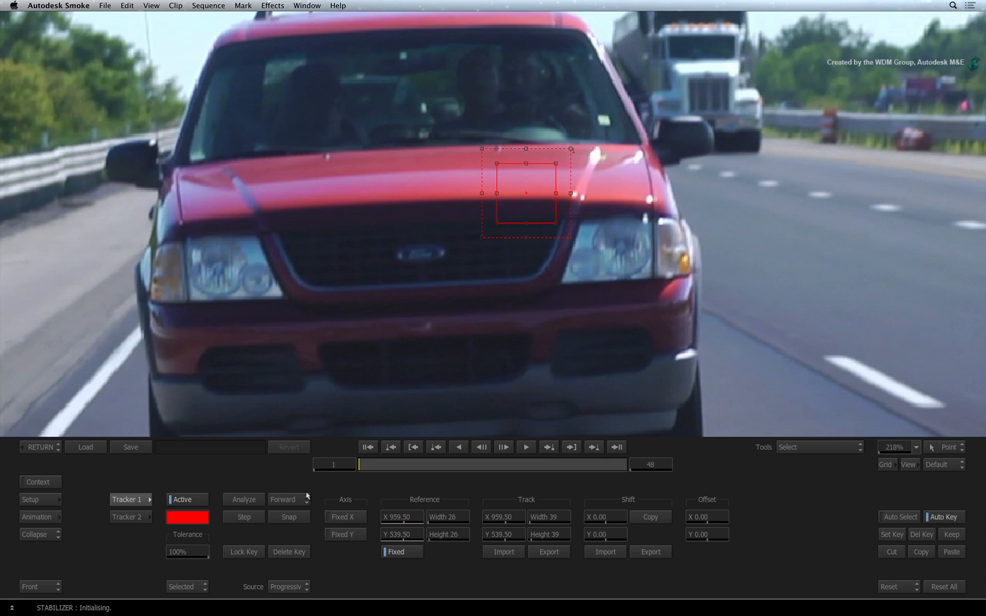
mouse_move(526, 226)
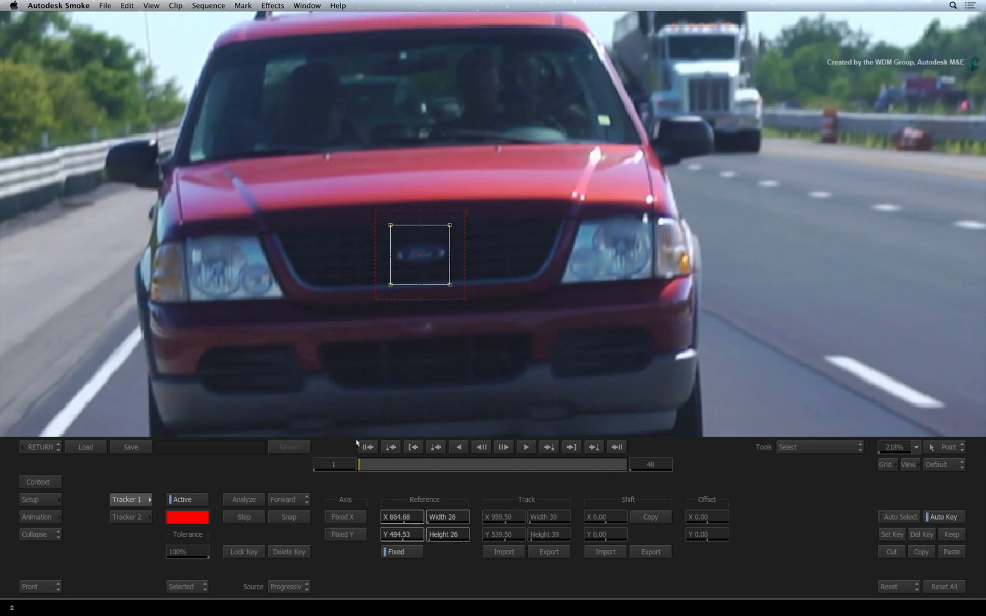
Step: Analyze Tracker 1 on the grille logo across the 48 frames
left_click(242, 499)
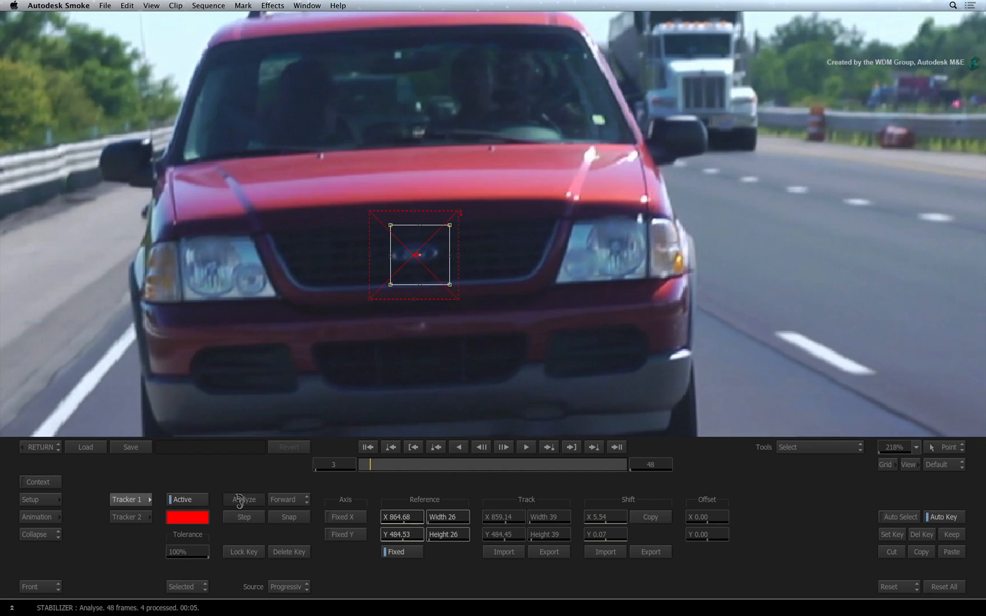
left_click(243, 499)
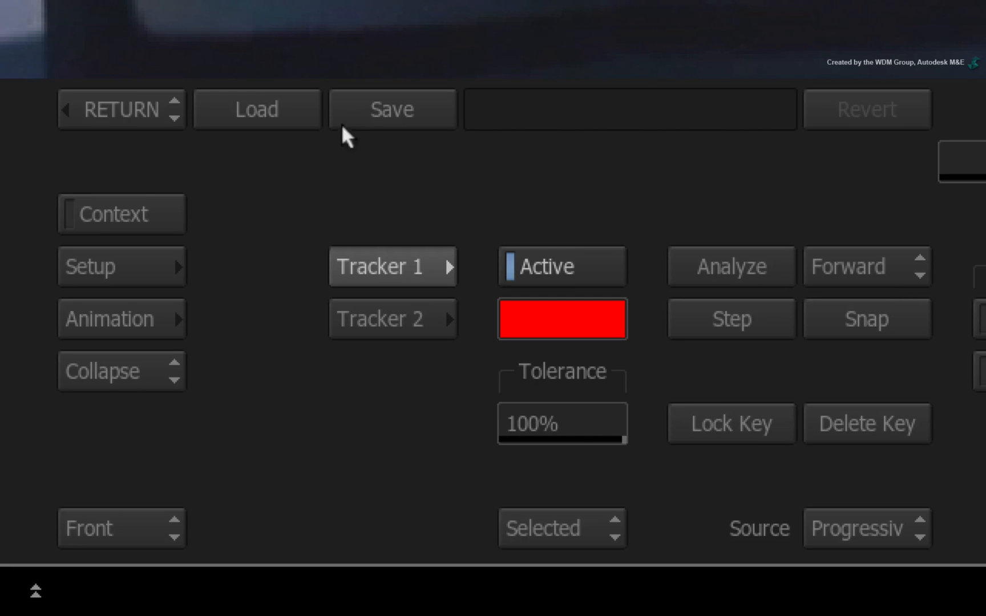
mouse_move(358, 120)
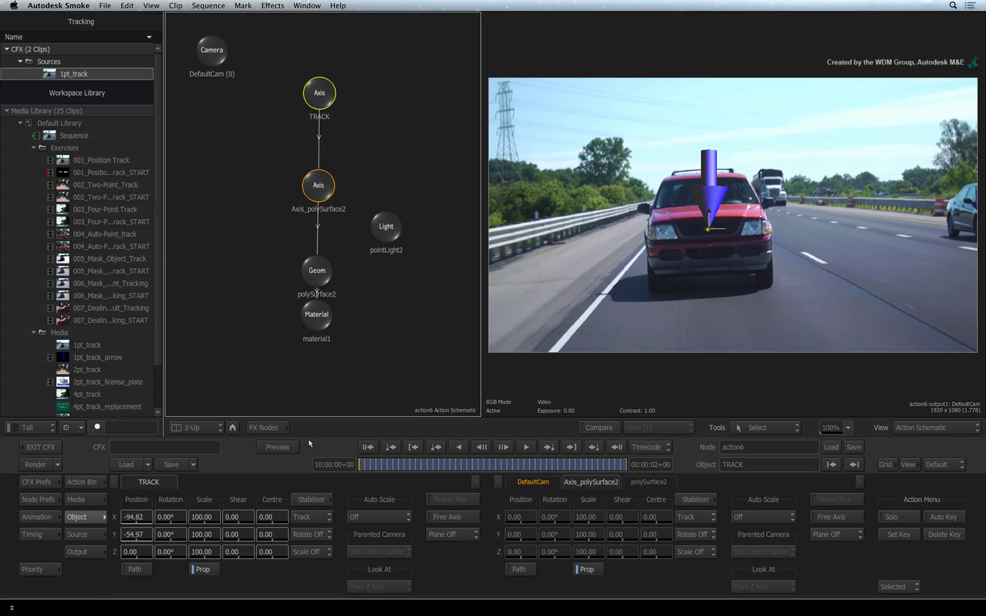
mouse_move(315, 191)
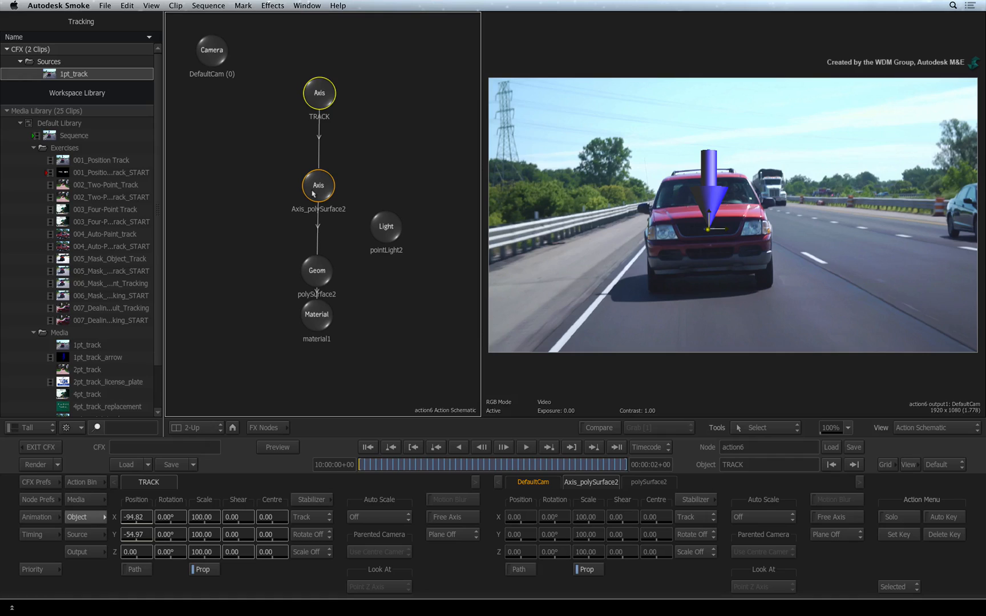
Step: Select the arrow's Axis_polySurface2 to offset its position and rotate it 7°
left_click(319, 185)
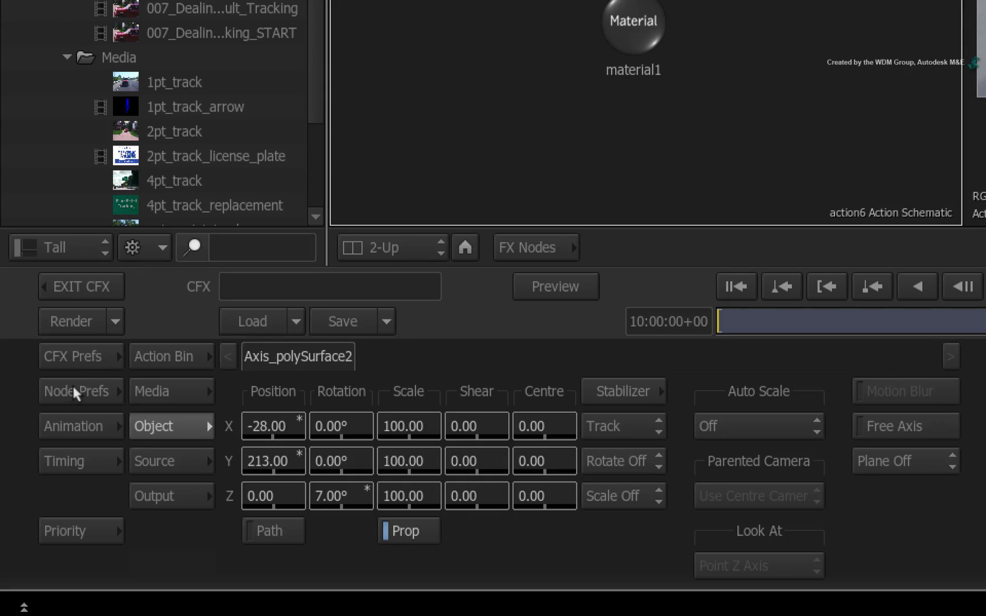
Step: Choose a hardware anti-aliasing level under Rendering in CFX Prefs
left_click(73, 356)
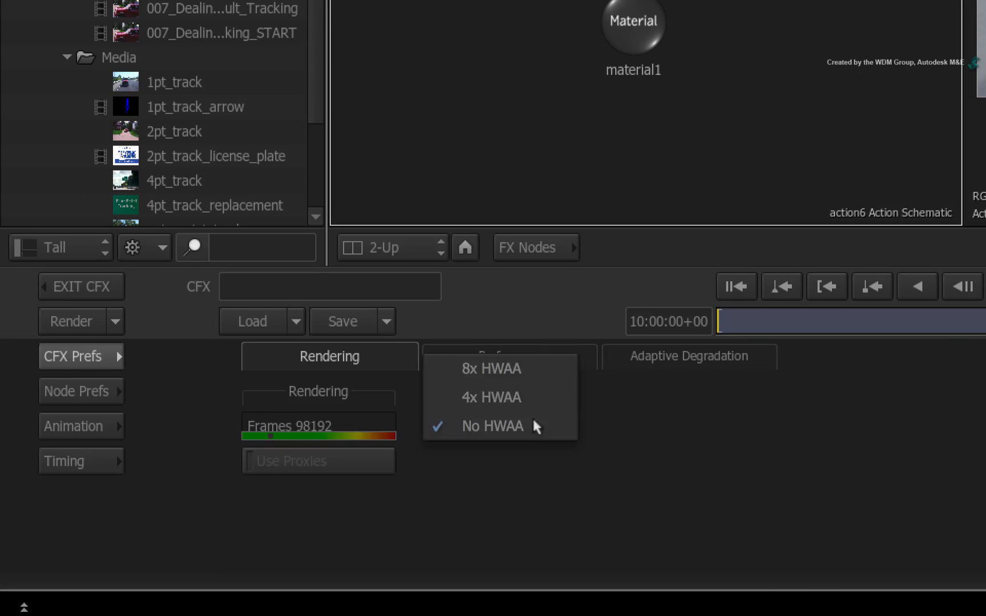
left_click(489, 368)
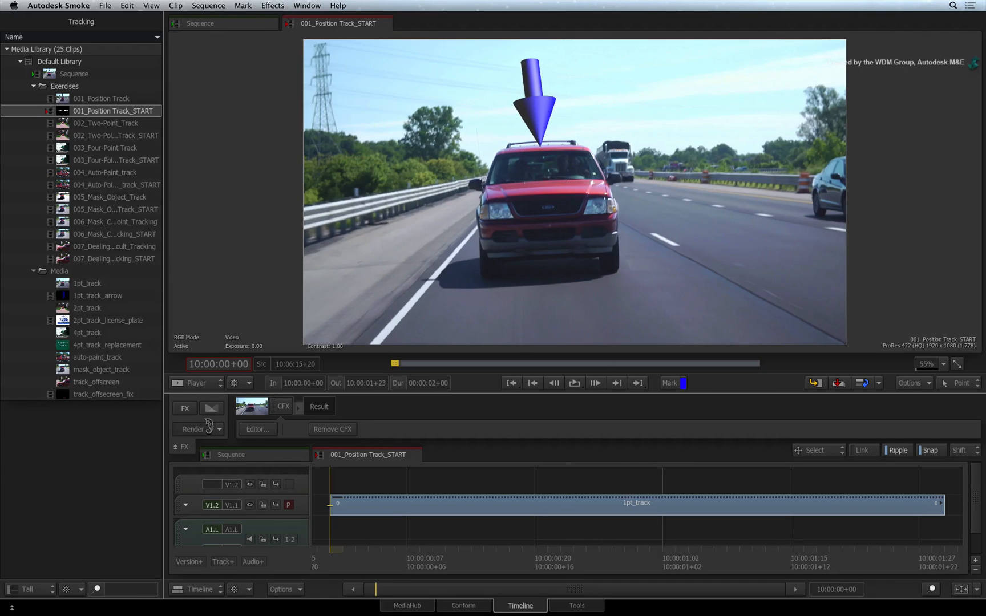
Step: Render the arrow-tracked 1pt_track ConnectFX clip on the timeline
left_click(193, 429)
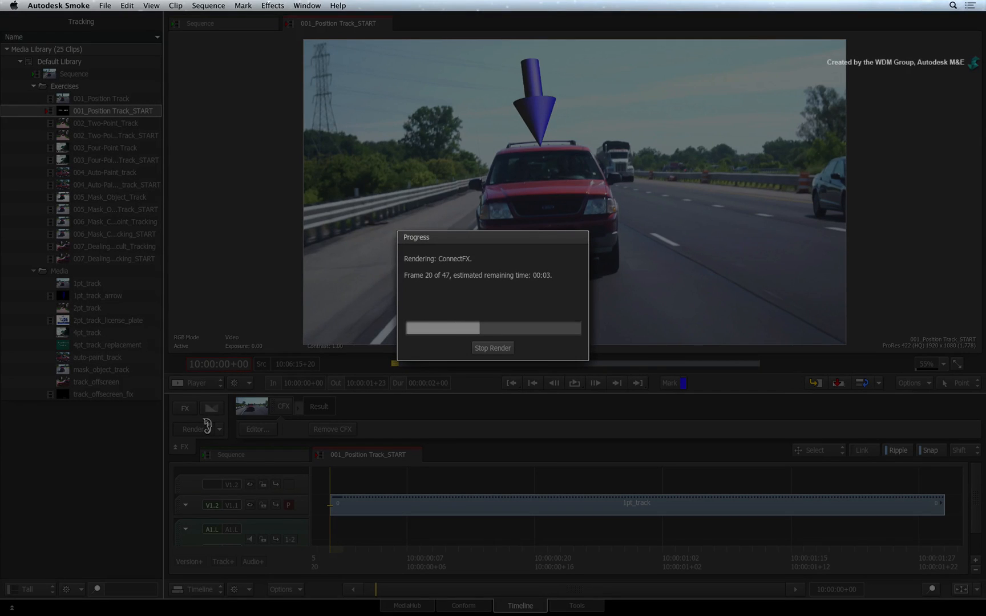